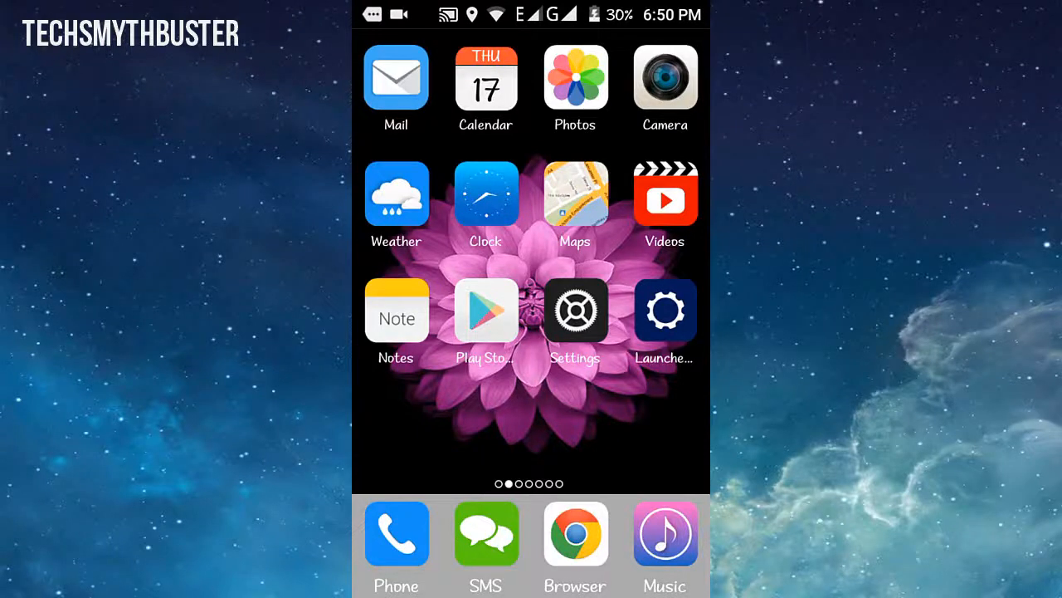
Swipe through the home pages and answer the Dailyhunt uninstall prompt
scroll("left", 3)
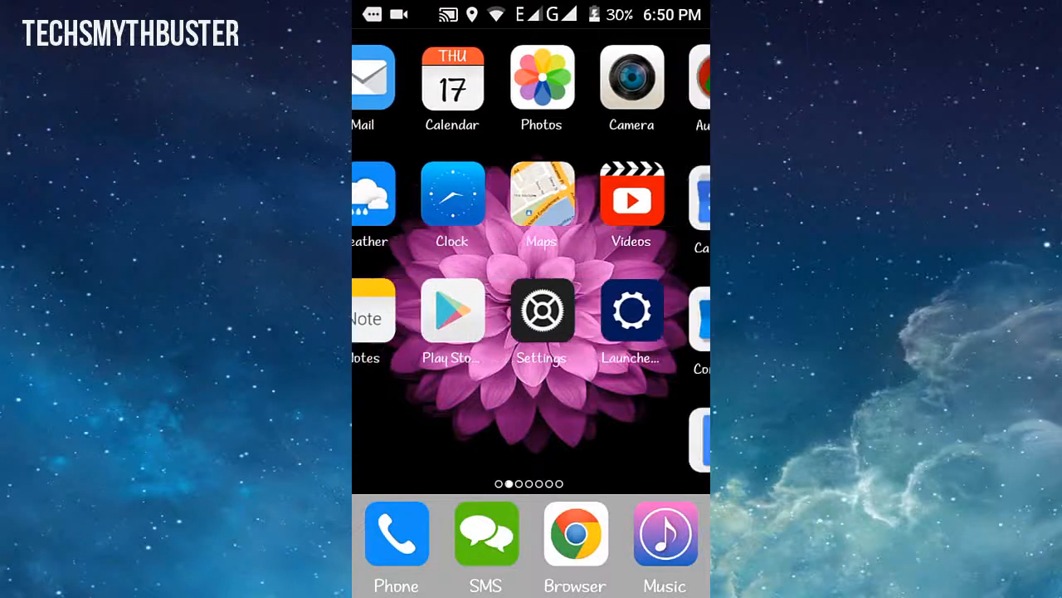
scroll("left", 3)
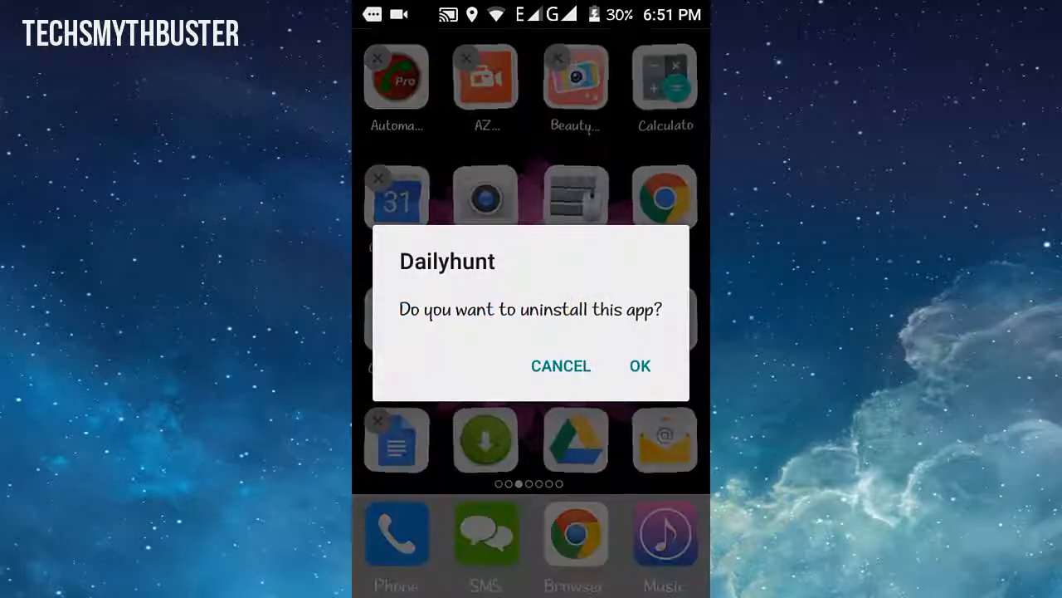
left_click(561, 366)
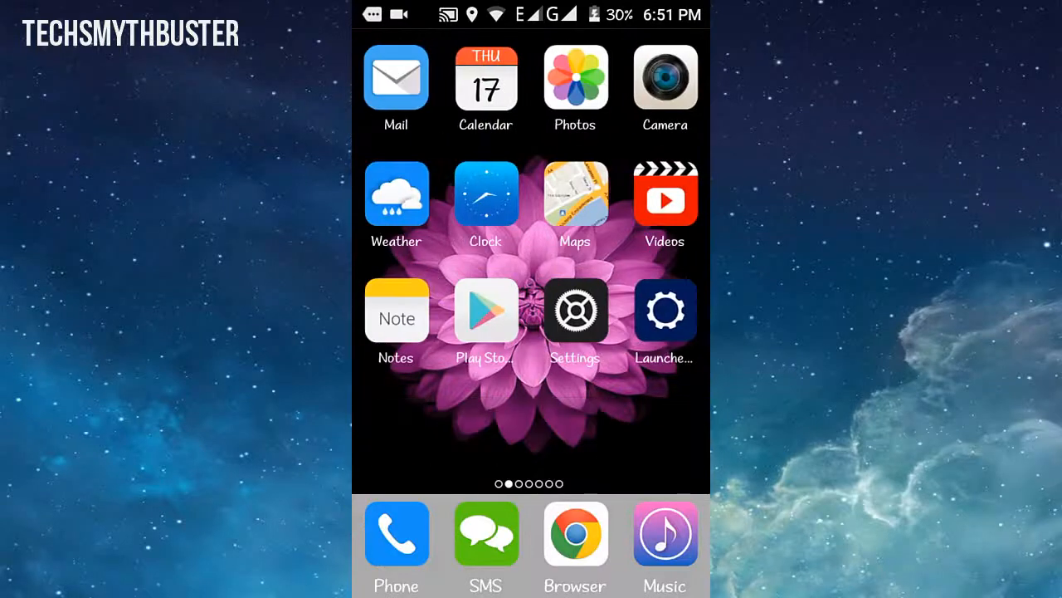
Open Settings, scroll down and go to About phone
left_click(575, 312)
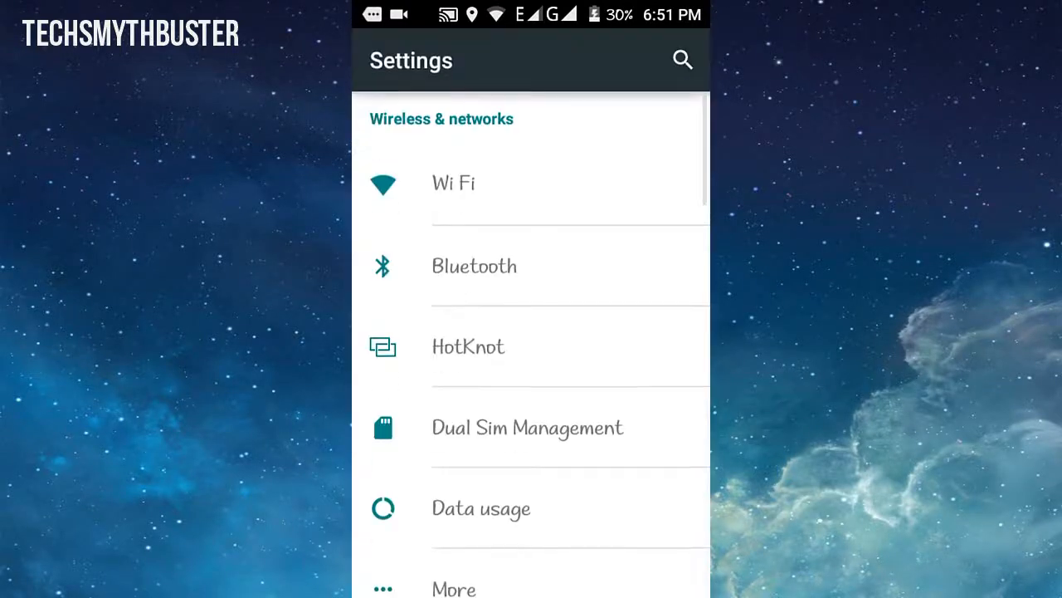
scroll("down", 3)
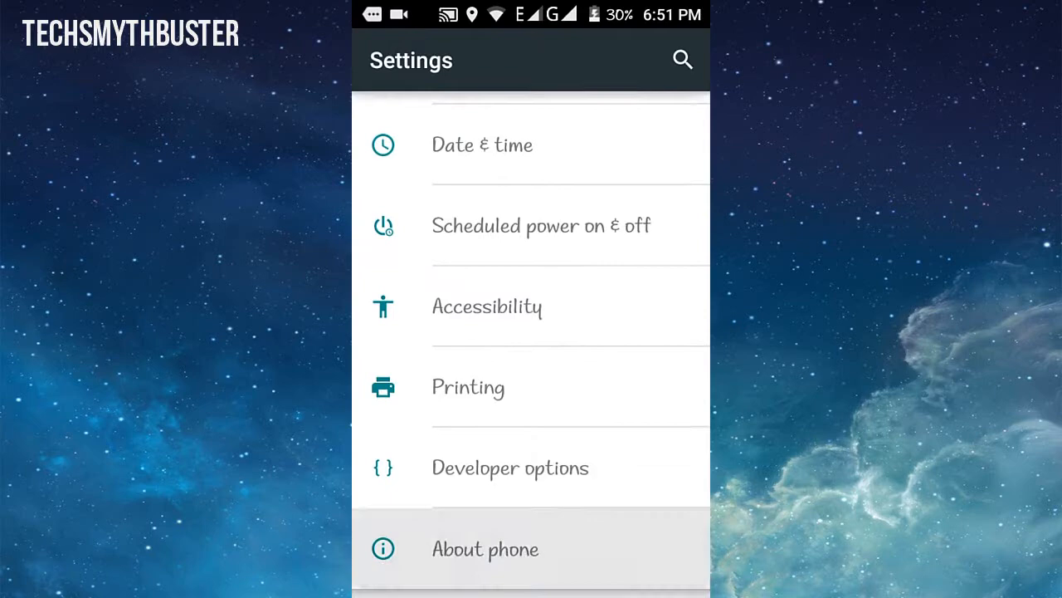
left_click(486, 549)
type("wha")
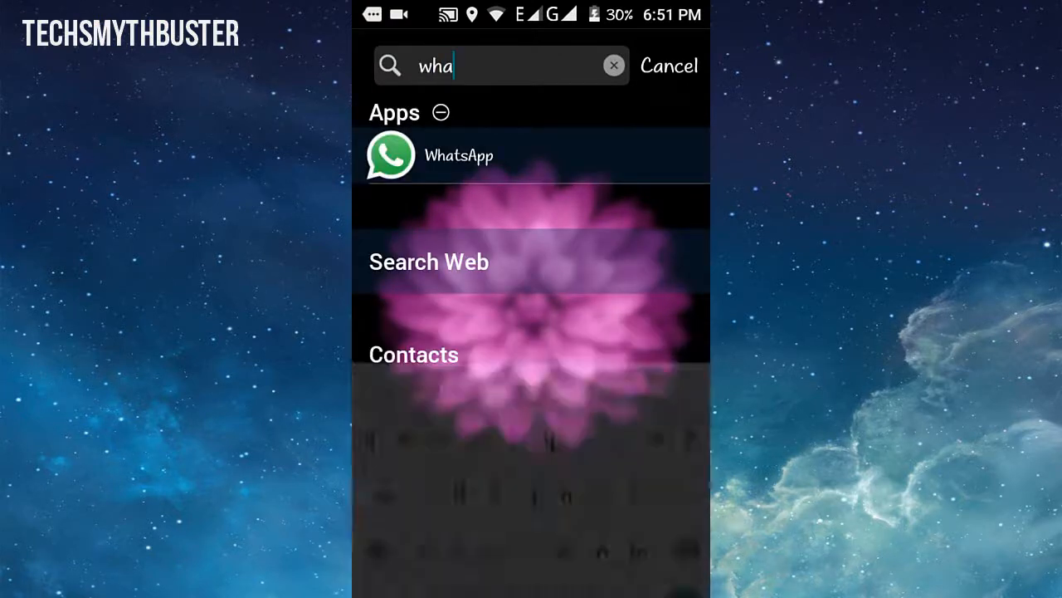
Cancel the 'wha' app search to return to the first home page
left_click(669, 65)
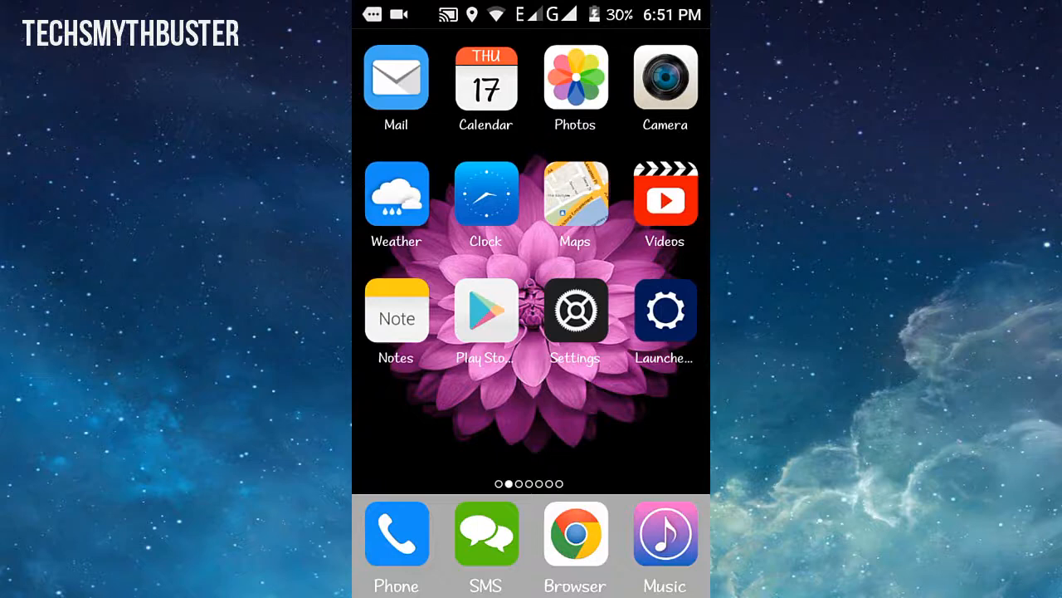
Choose the starry night-sky thumbnail under Background and apply it as the wallpaper
left_click(665, 310)
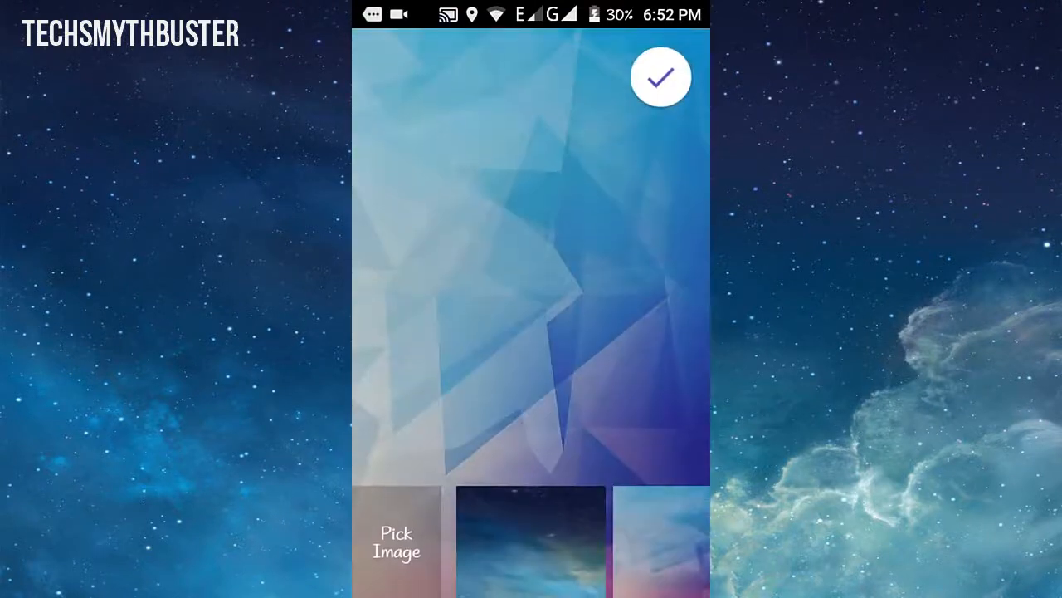
left_click(532, 540)
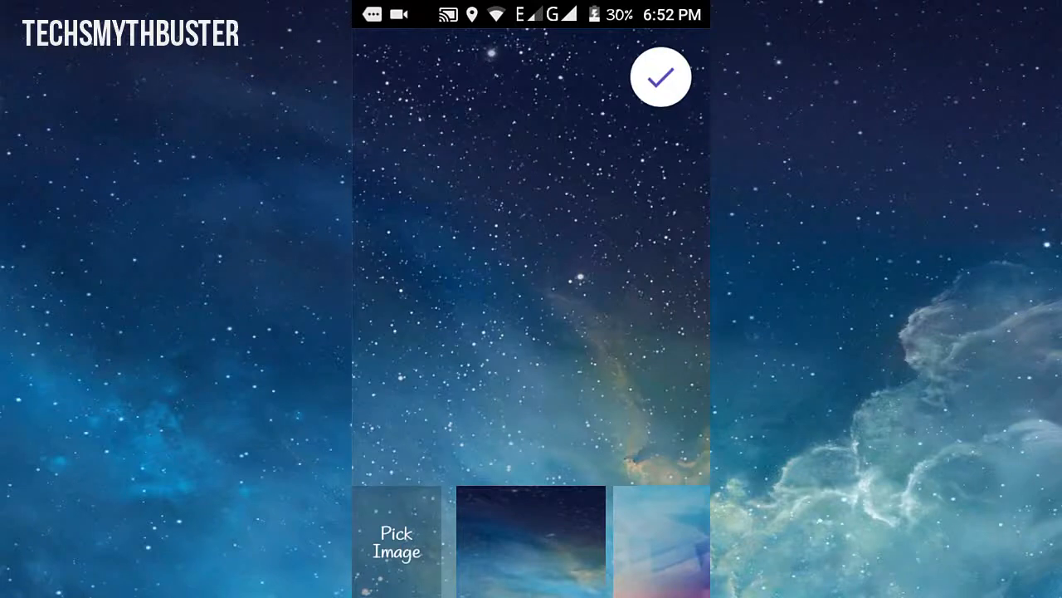
left_click(661, 76)
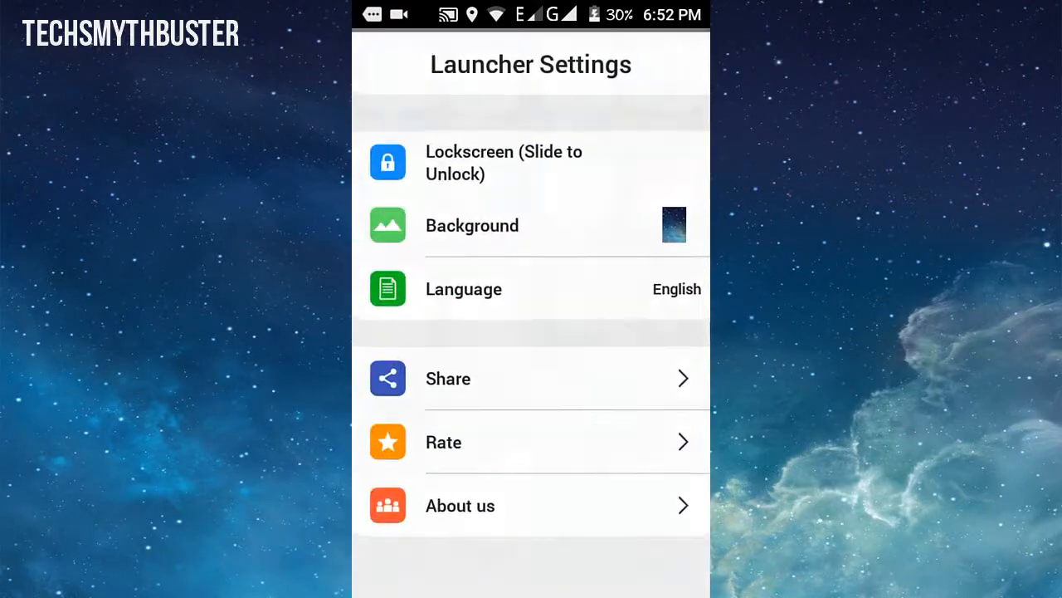